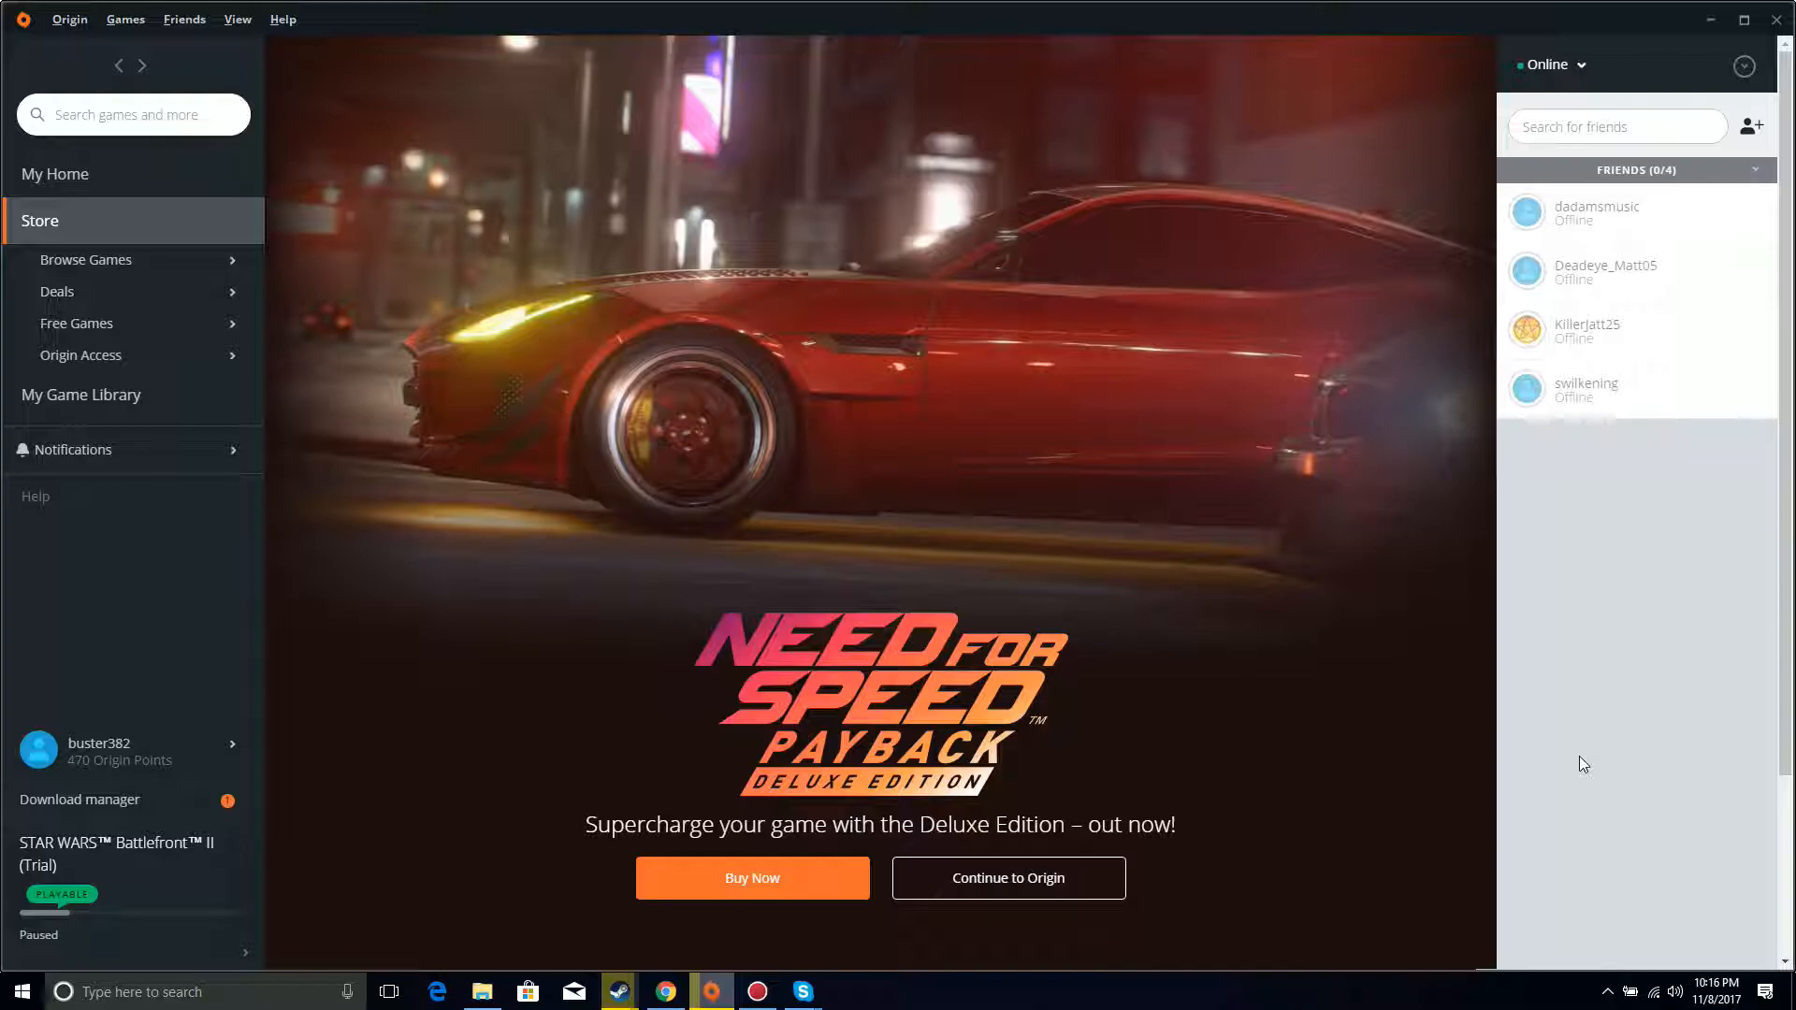
pyautogui.moveTo(1304, 706)
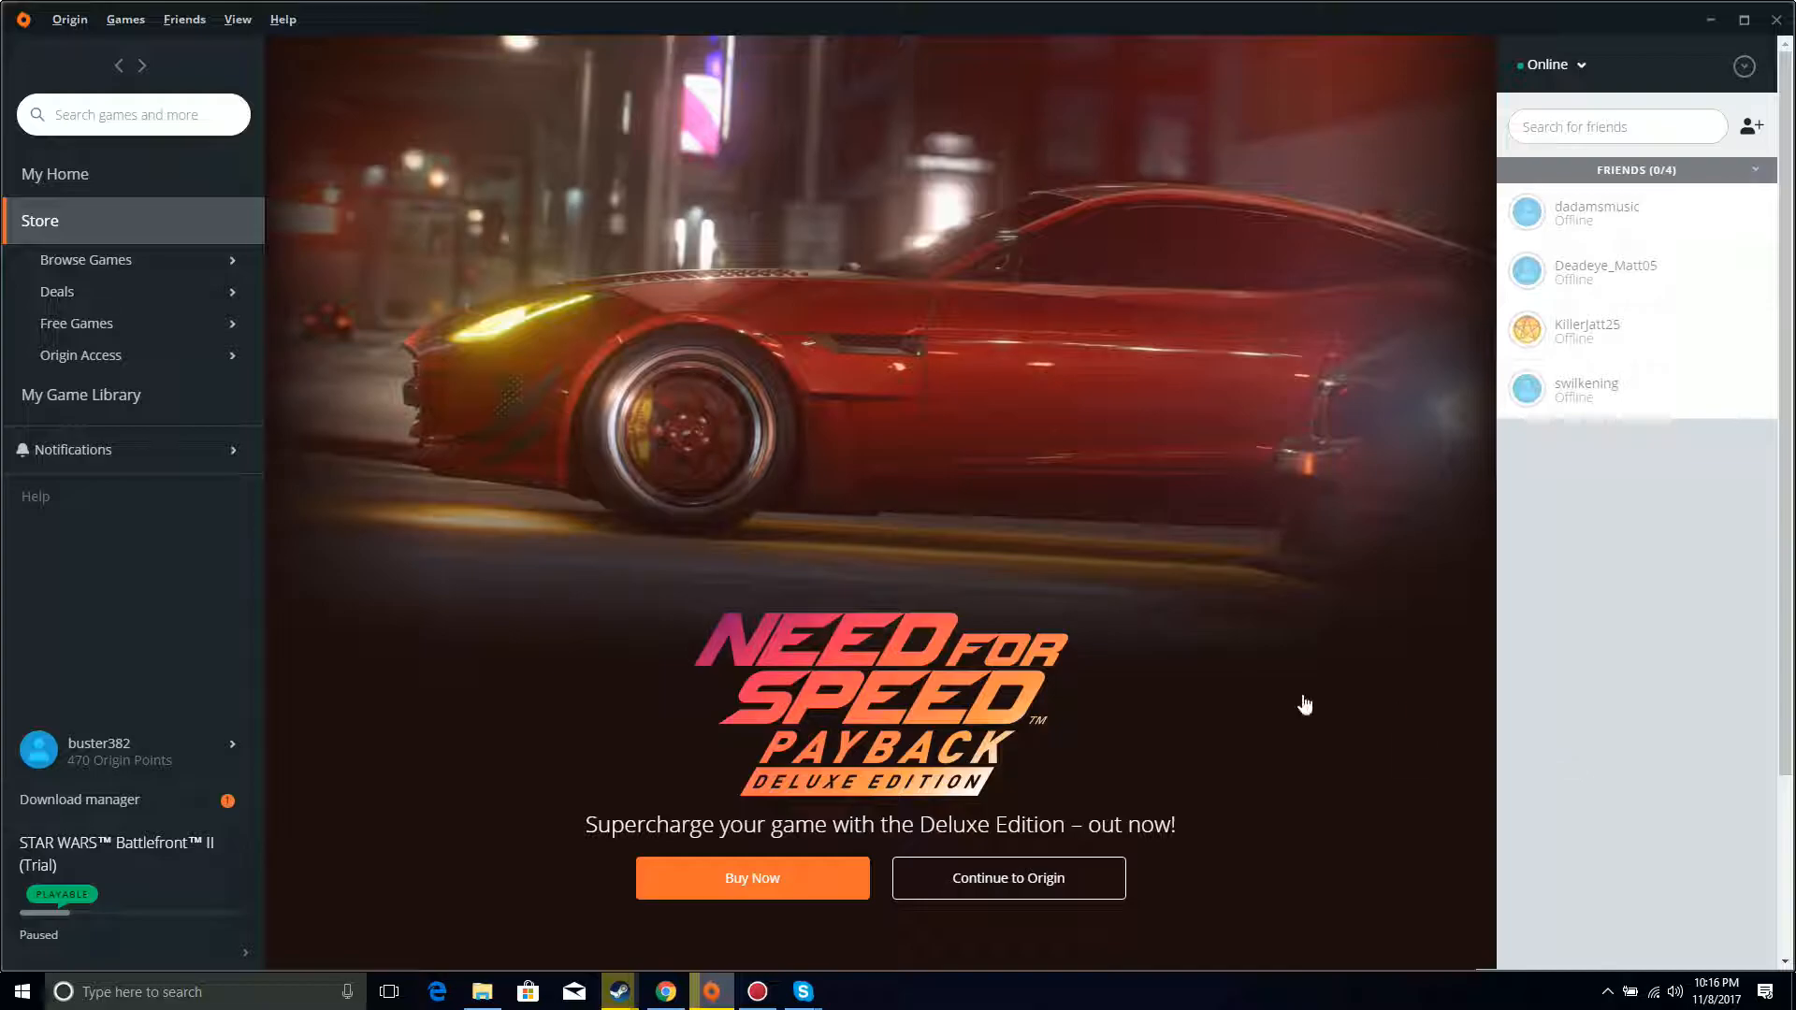
pyautogui.moveTo(193, 630)
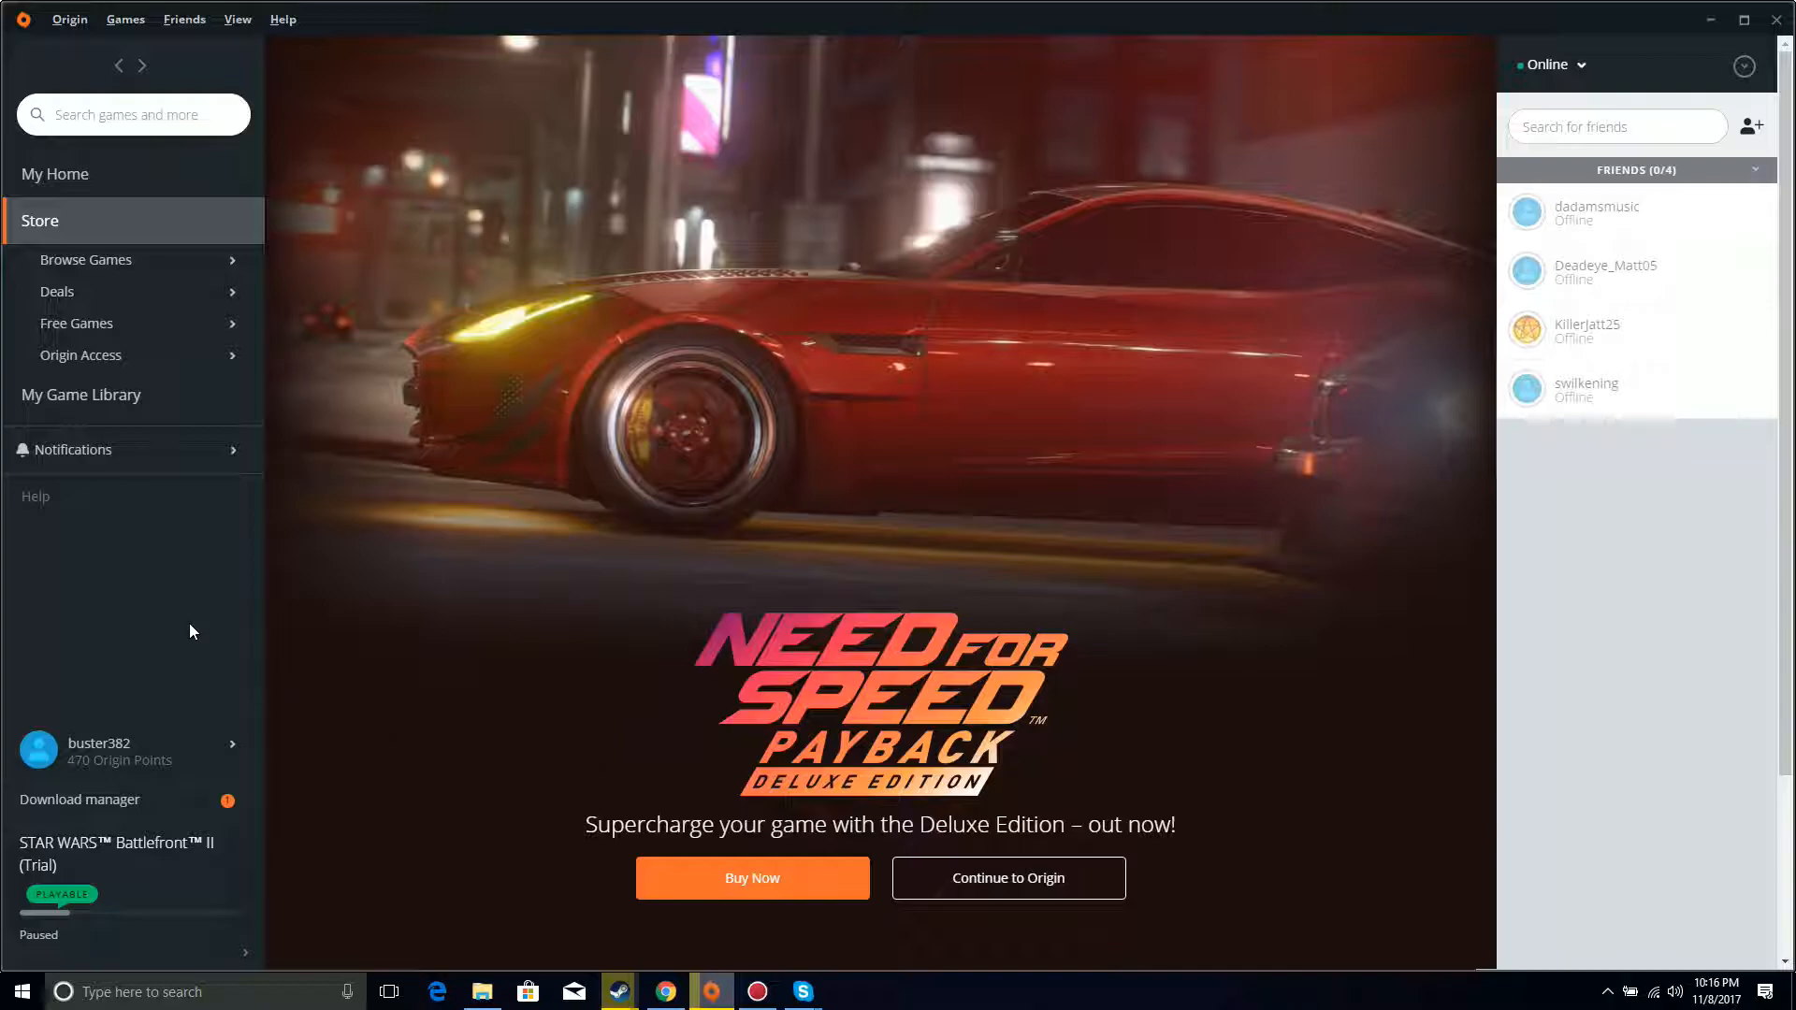
pyautogui.moveTo(195, 857)
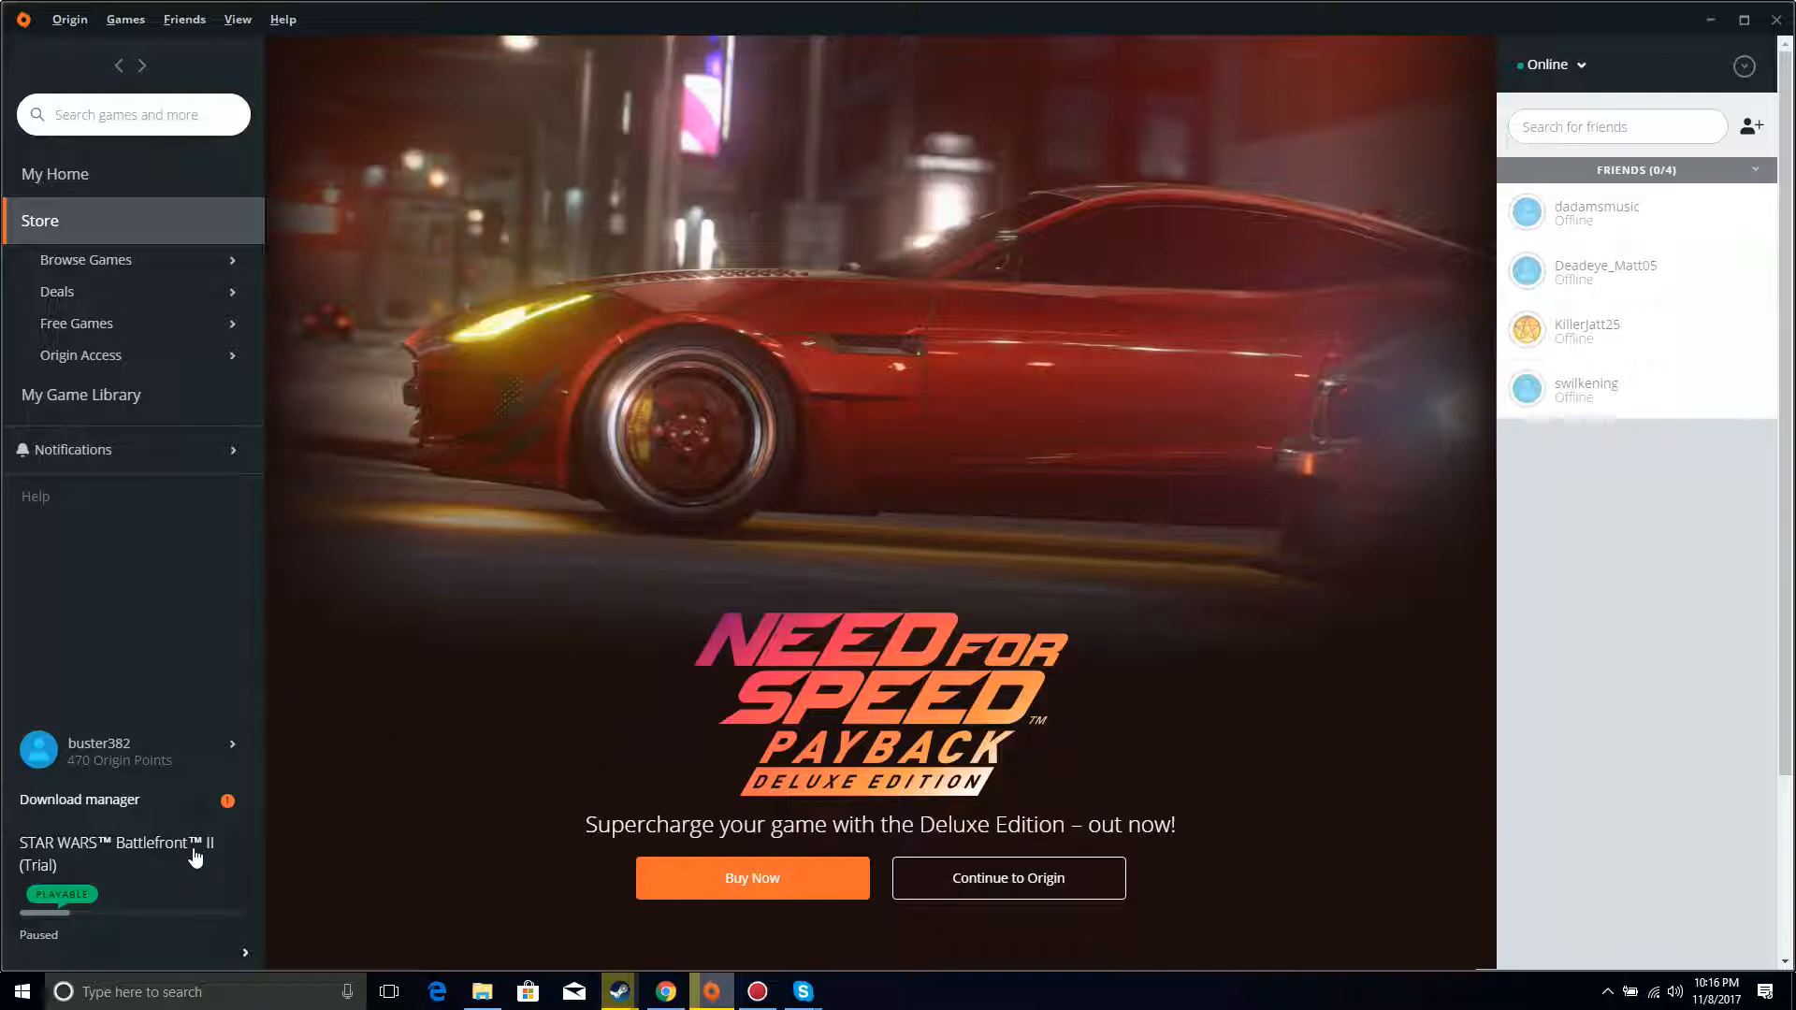
pyautogui.moveTo(178, 616)
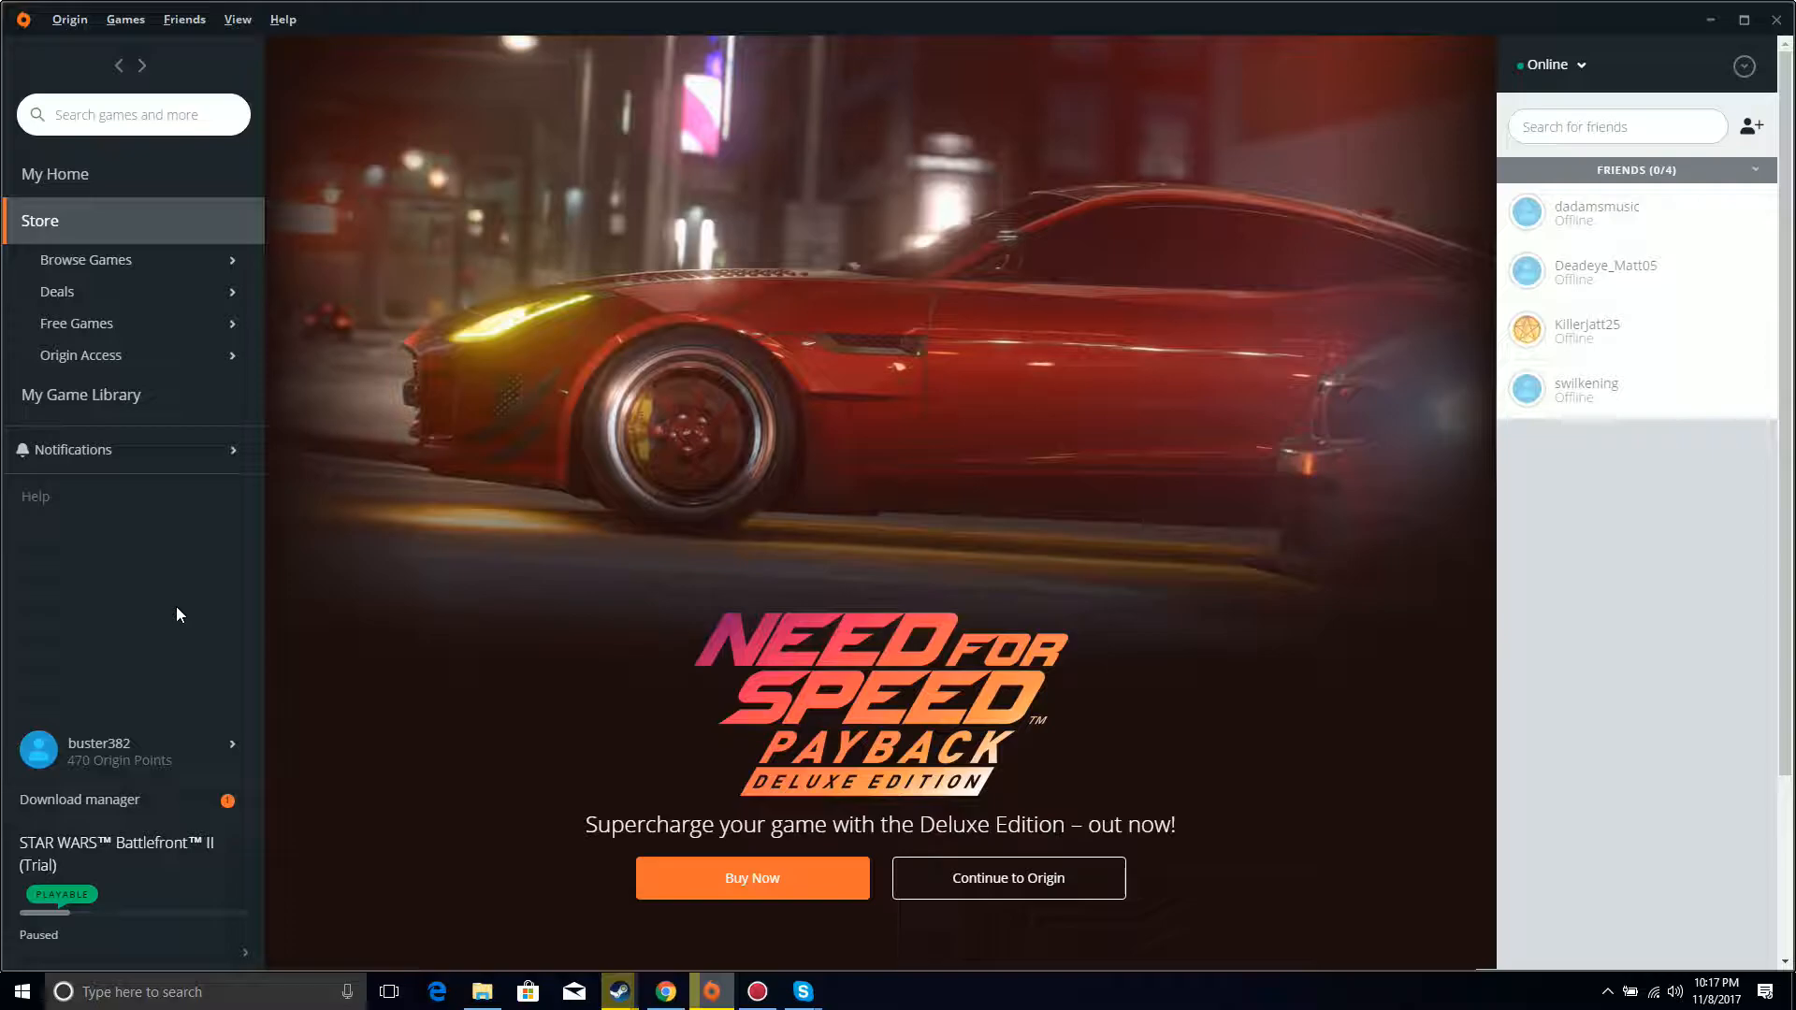
pyautogui.moveTo(163, 646)
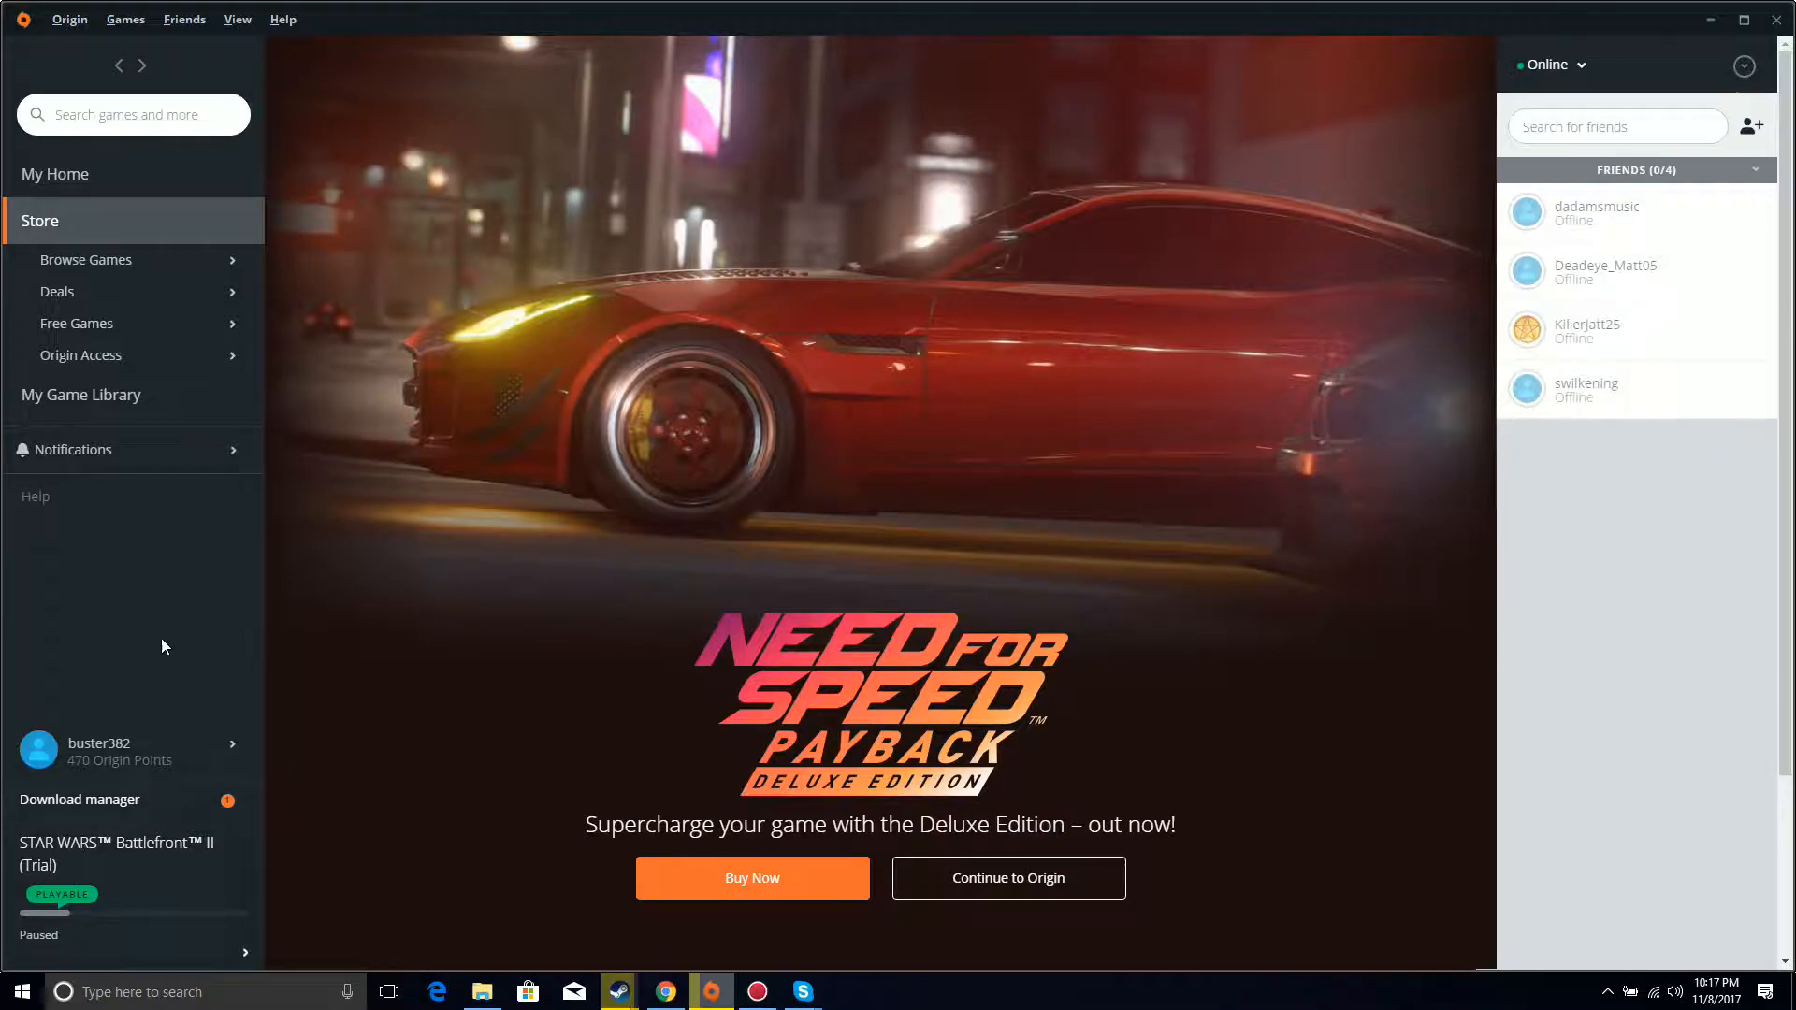
pyautogui.moveTo(179, 578)
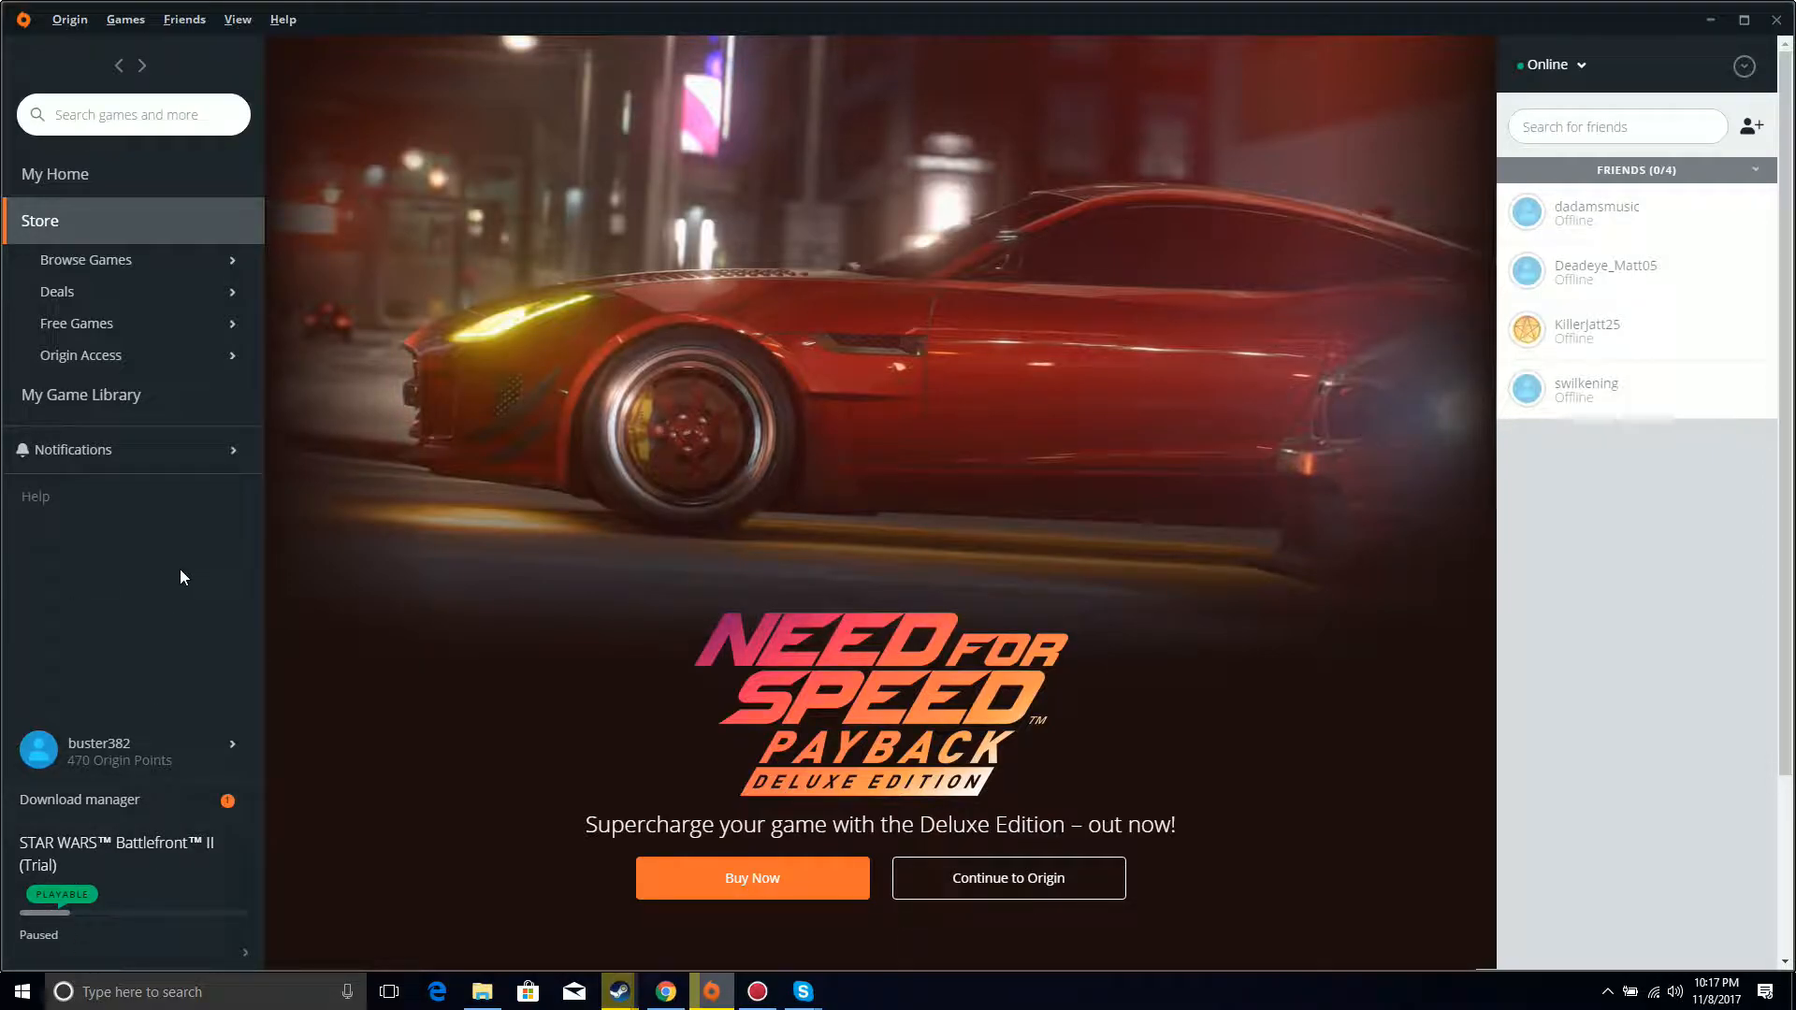